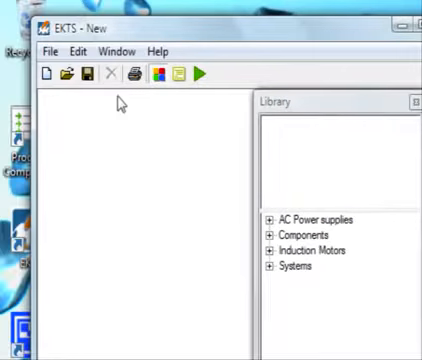
mouse_move(263, 153)
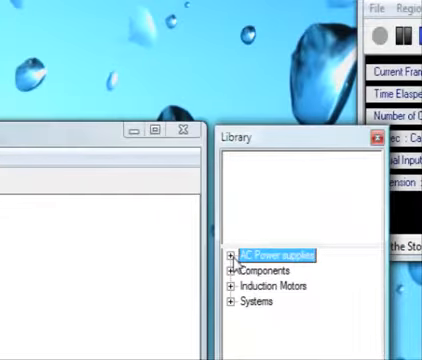
Browse the Library categories, then place the three-phase RST supply on the sheet.
left_click(230, 272)
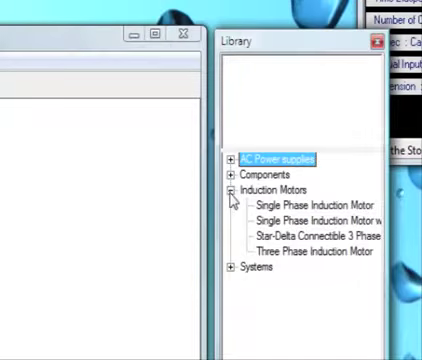
left_click(232, 267)
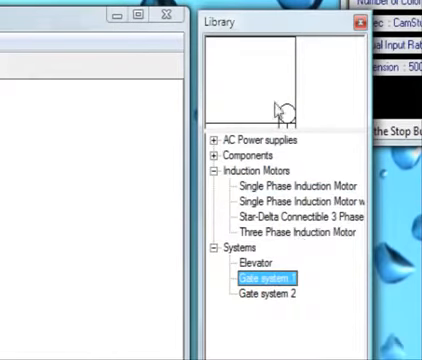
left_click(250, 263)
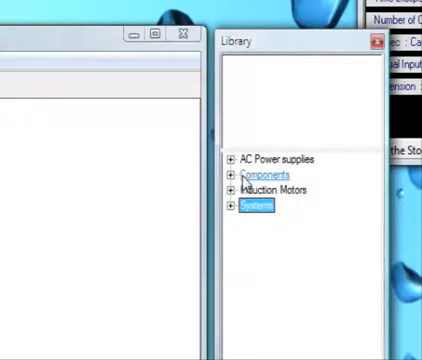
left_click(231, 159)
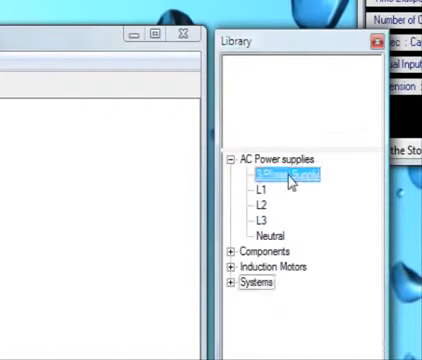
left_click(290, 177)
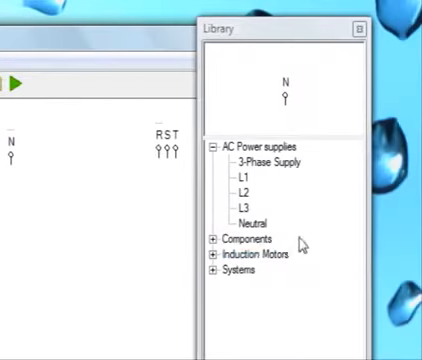
Add START and STOP buttons, coil K and holding contact K from Components.
left_click(215, 238)
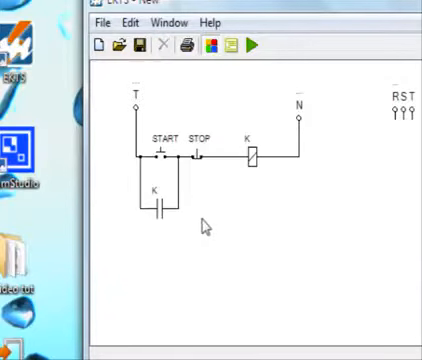
left_click(158, 200)
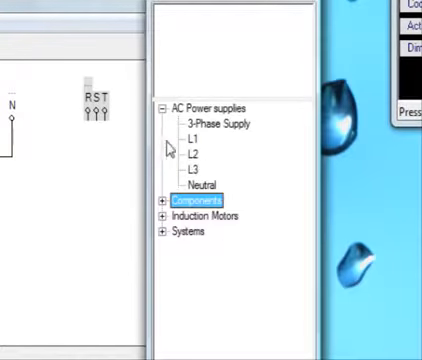
Collapse AC Power supplies and place a Three Phase Induction Motor from Induction Motors.
left_click(161, 108)
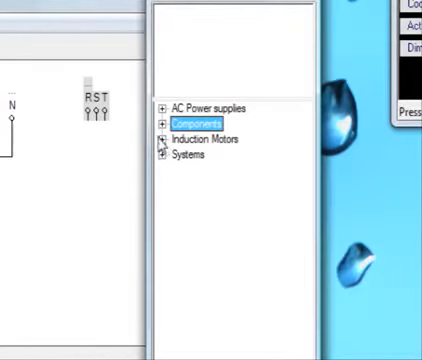
left_click(161, 139)
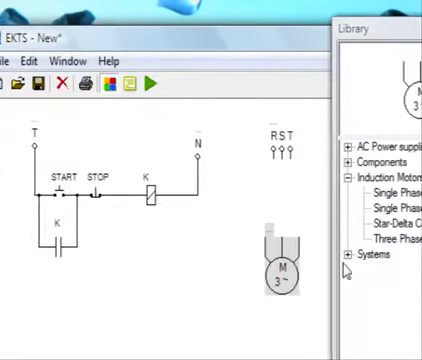
left_click(345, 160)
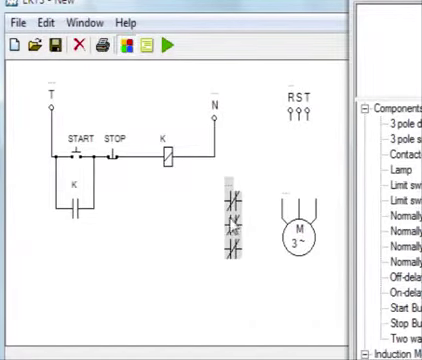
mouse_move(267, 218)
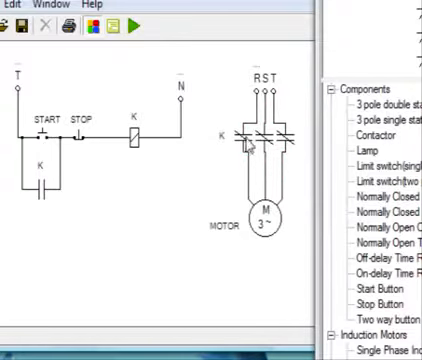
Wire lines R, S and T through the three K contacts to the motor.
left_click(262, 120)
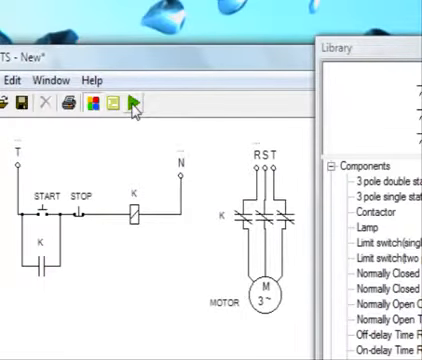
Run the simulation from the green play button so the supply lines turn red.
left_click(131, 103)
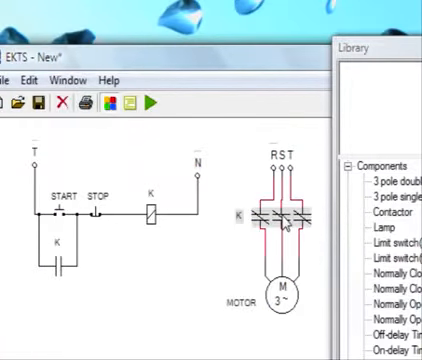
mouse_move(113, 139)
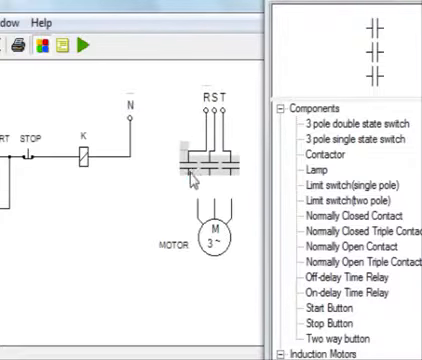
mouse_move(212, 189)
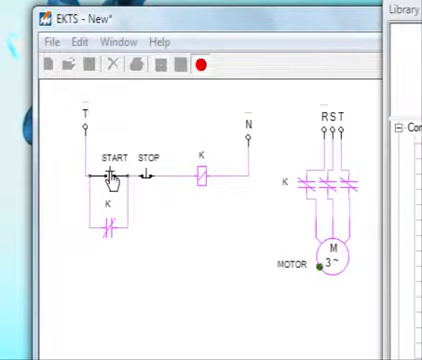
mouse_move(127, 213)
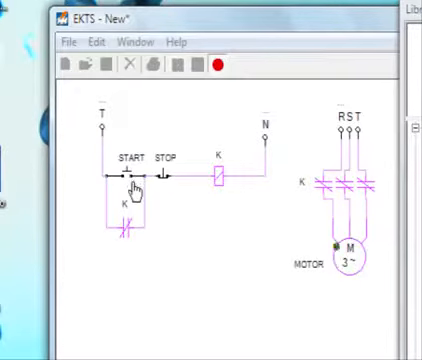
mouse_move(163, 214)
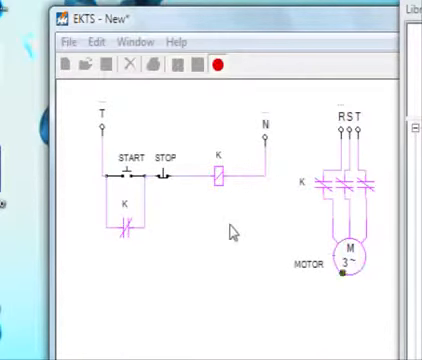
mouse_move(163, 183)
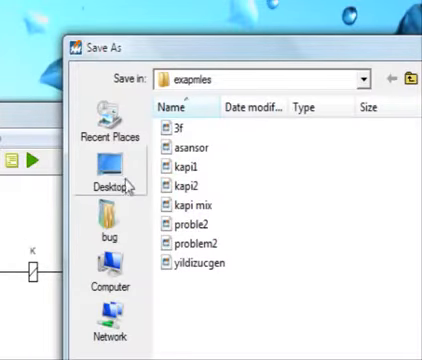
Save the circuit on the Desktop under the file name simple_motor_circuit.
left_click(104, 168)
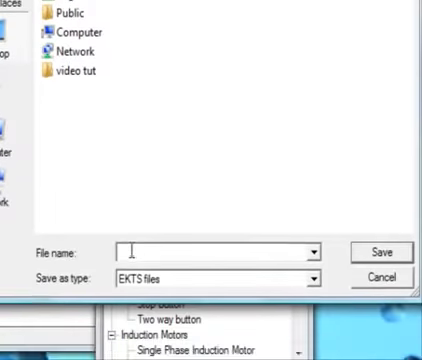
type("simj")
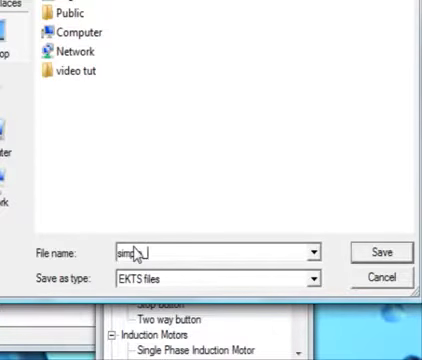
type("_motor_circuit")
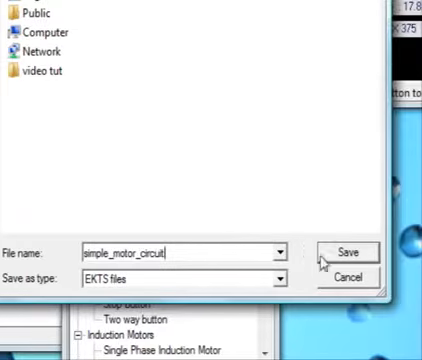
left_click(345, 251)
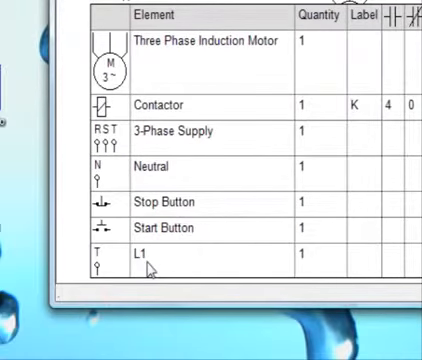
mouse_move(222, 208)
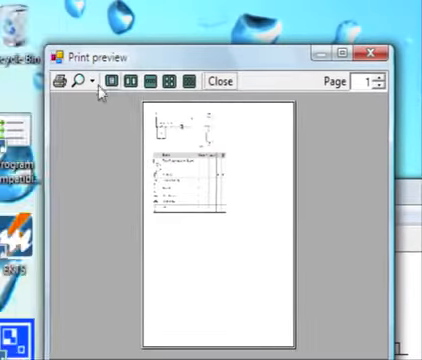
Zoom in on the previewed circuit and element table page, then close the preview.
left_click(90, 81)
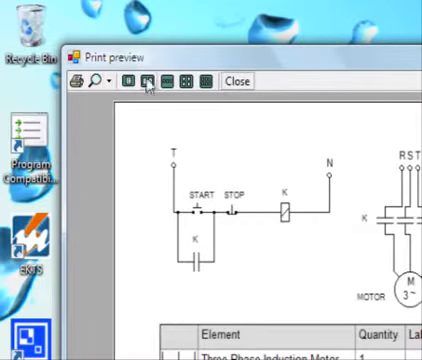
mouse_move(237, 80)
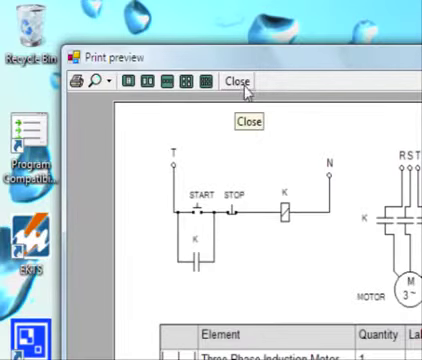
left_click(236, 80)
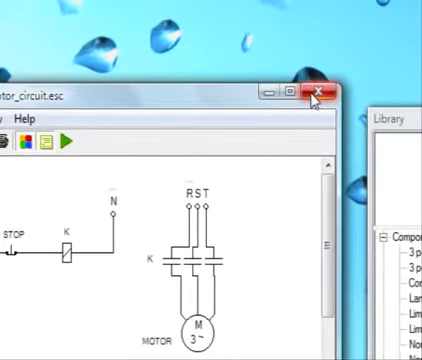
Close the circuit window and reopen simple_motor_circuit.esc from File > Open.
left_click(314, 93)
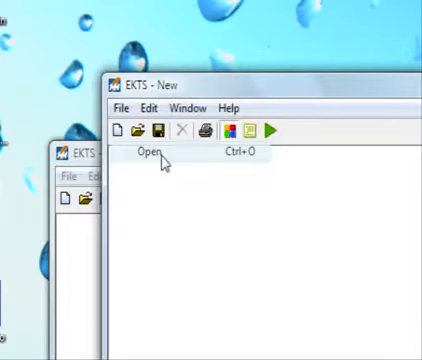
left_click(146, 152)
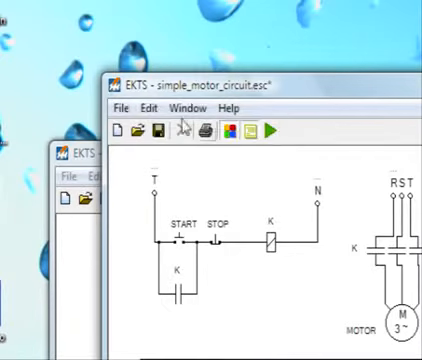
Start a Save As with type Gif image (*.gif) and begin the file name 'simp'.
left_click(122, 107)
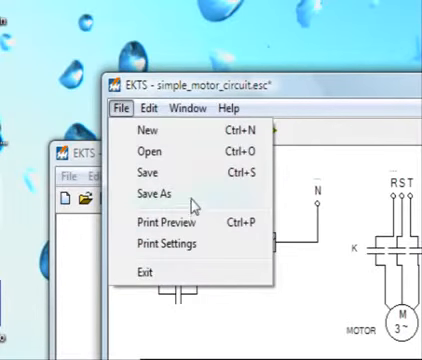
left_click(159, 191)
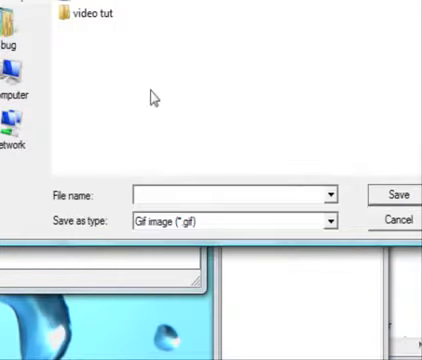
left_click(220, 194)
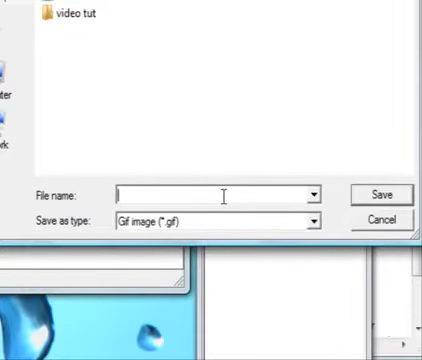
type("simp")
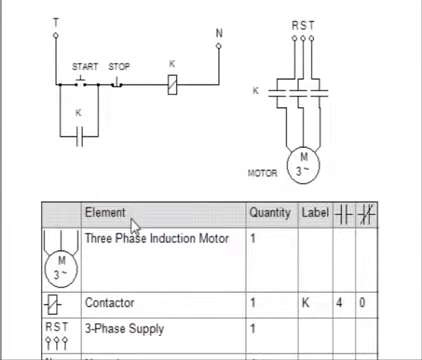
Scroll down the exported GIF to see the full element table.
scroll("down", 3)
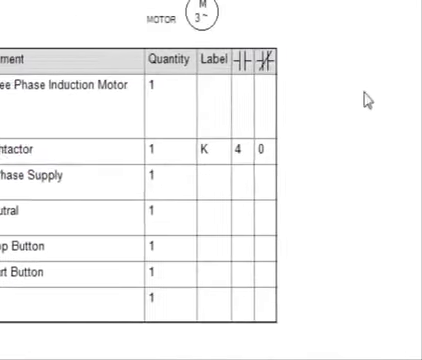